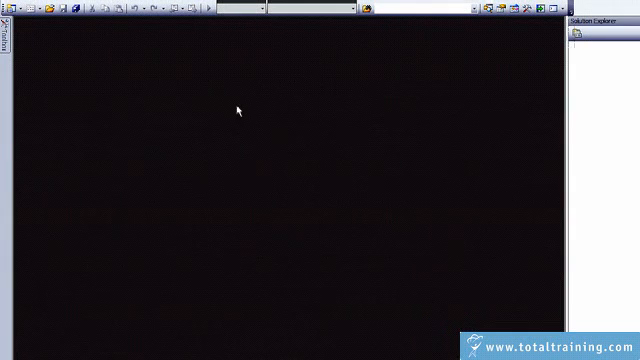
mouse_move(202, 104)
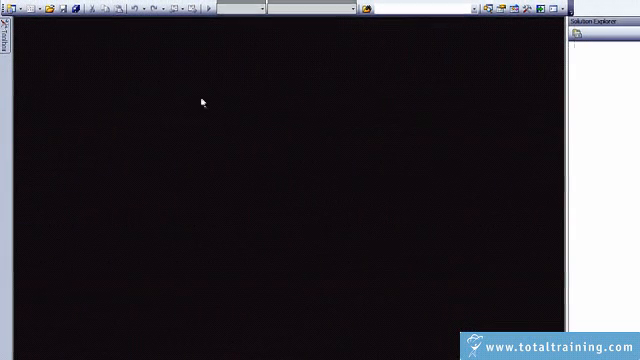
Show the File menu's New submenu with its project, web site and file choices
click(8, 6)
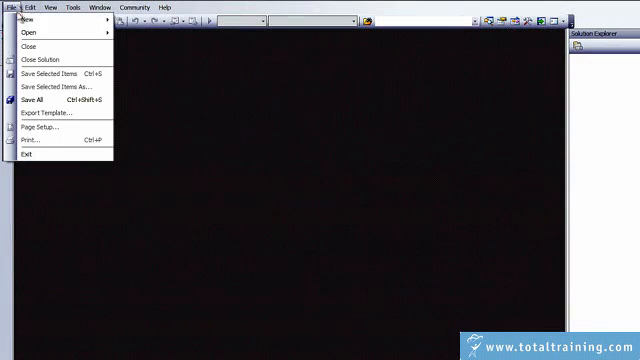
mouse_move(30, 20)
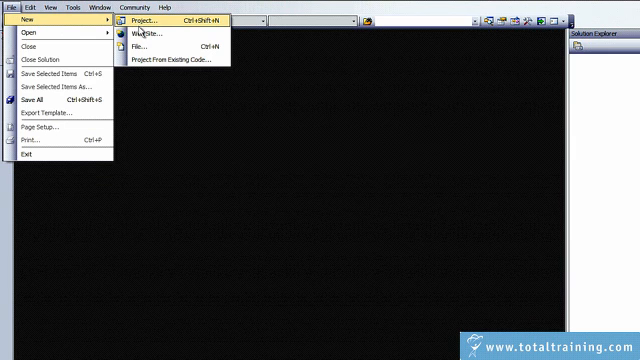
mouse_move(156, 32)
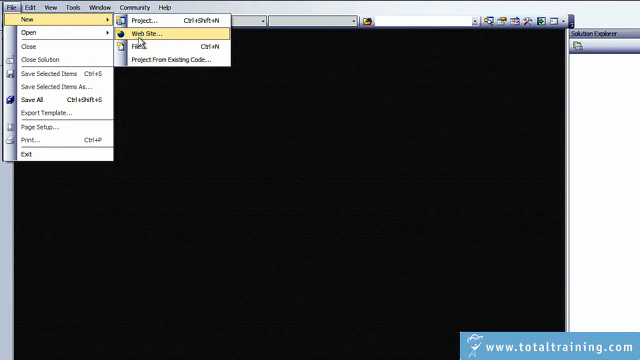
Start a new web site from the ASP.NET Web Site template
click(142, 40)
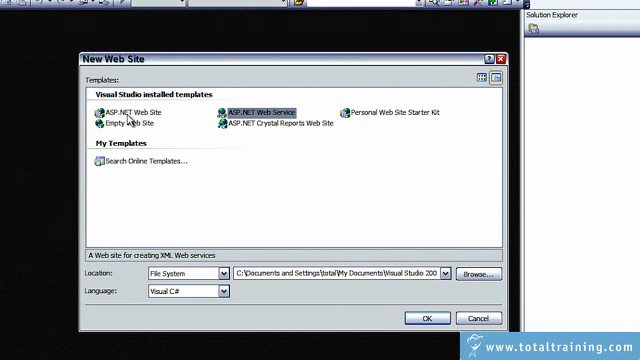
mouse_move(128, 120)
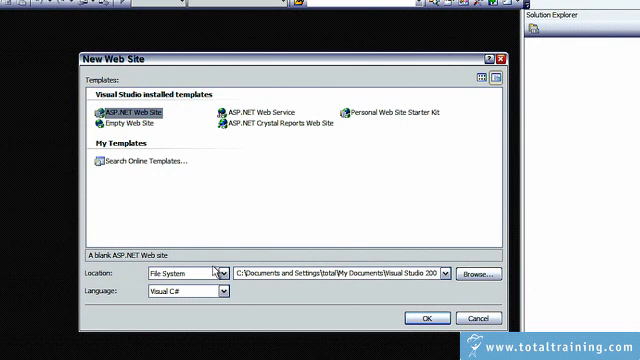
click(220, 272)
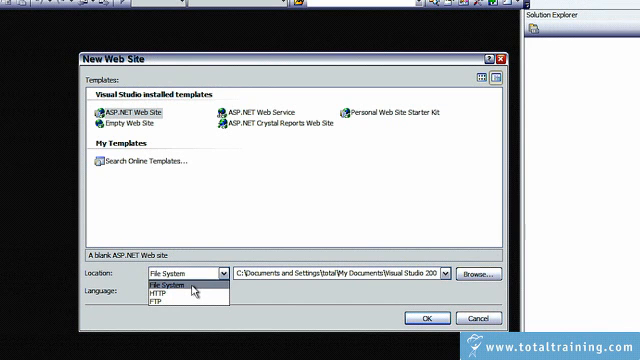
mouse_move(164, 300)
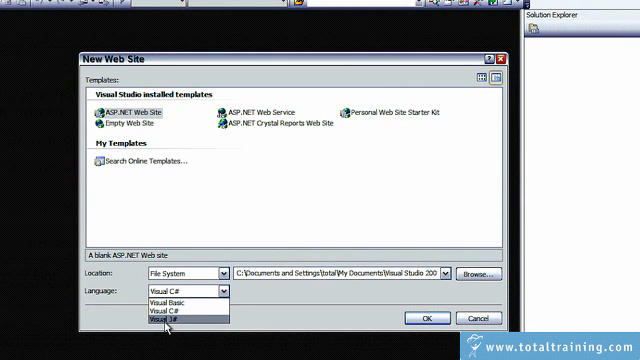
mouse_move(176, 316)
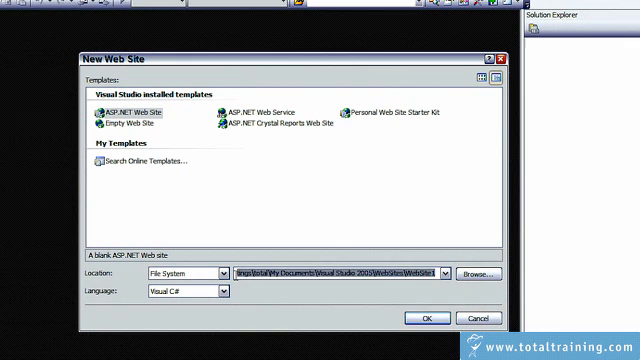
Replace the default location with a new path beginning 'C:\My'
text(C:\My)
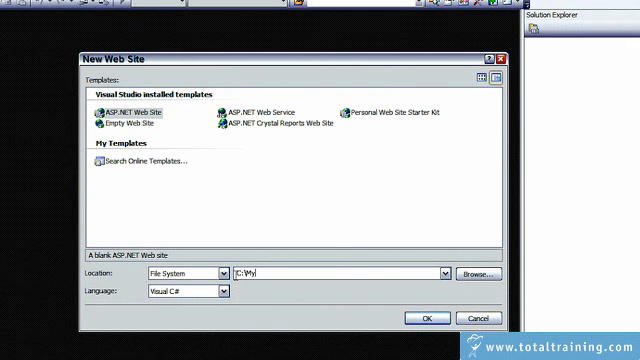